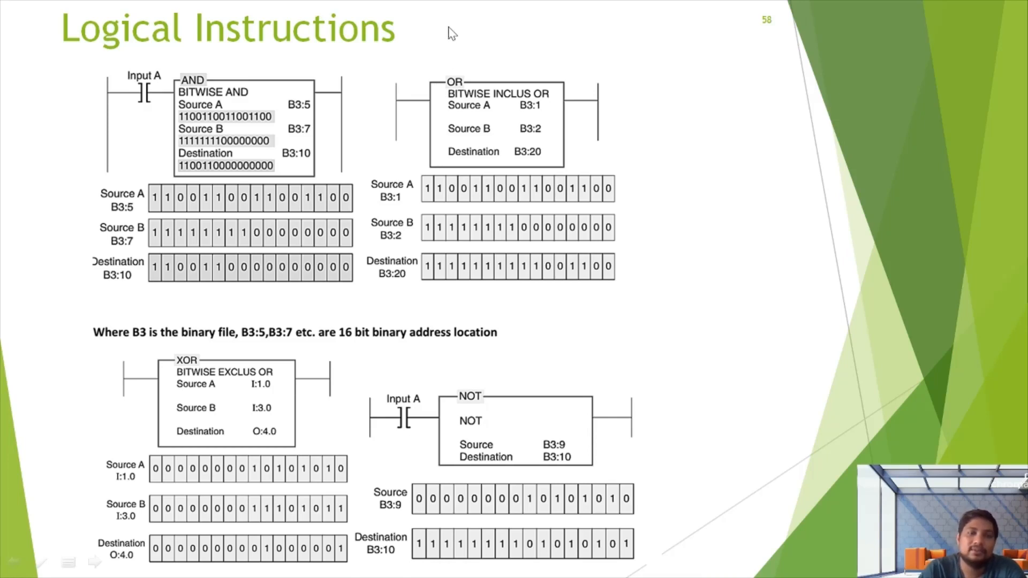
{"action": "mouse_move", "coordinate": [783, 304]}
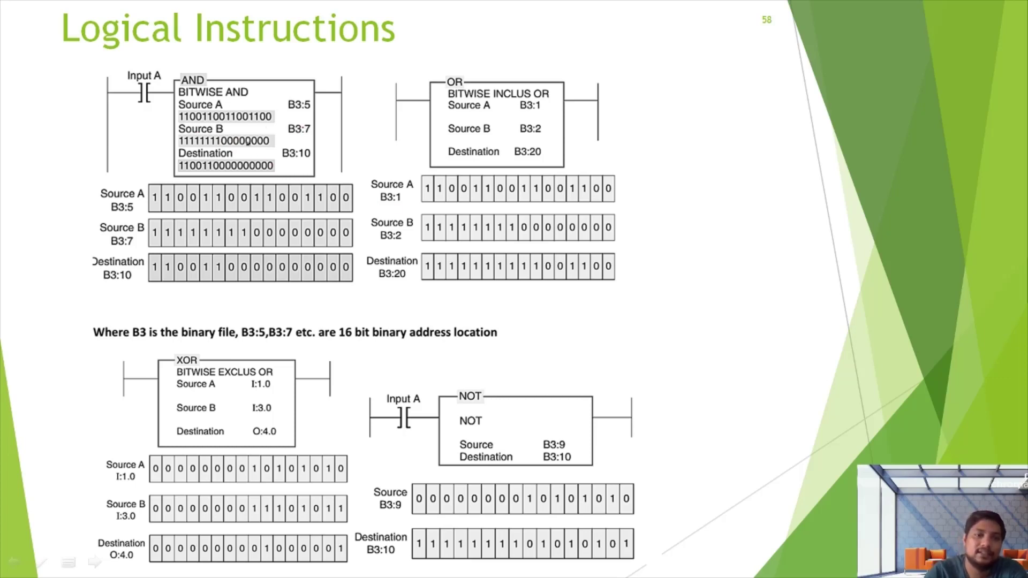
Step: Sketch a red B3 data table outline with address rows B3:0 to B3:999, marking B3:5, B3:7, B3:10
{"action": "left_click_drag", "start_coordinate": [734, 78], "coordinate": [787, 229]}
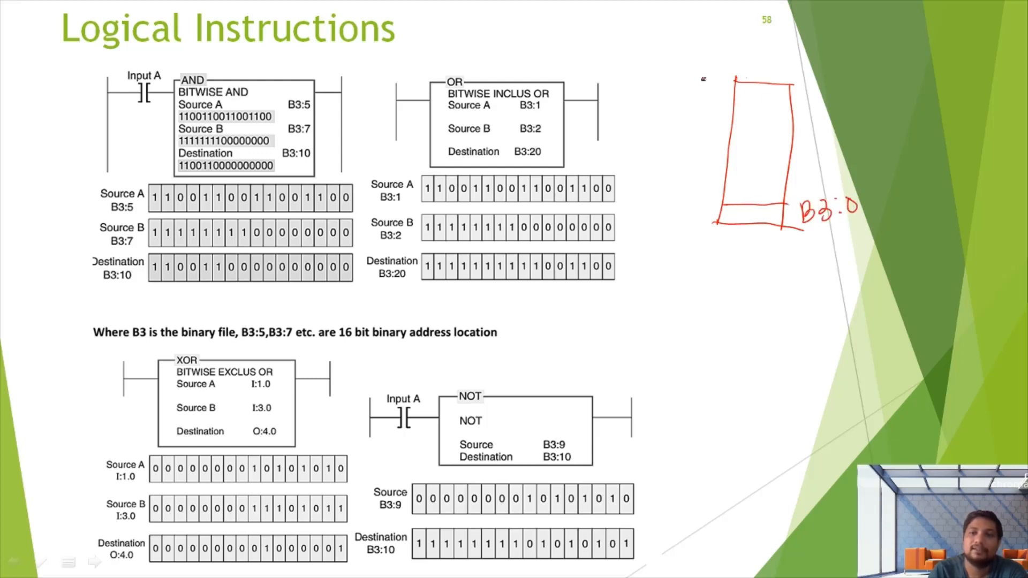
{"action": "left_click_drag", "start_coordinate": [720, 117], "coordinate": [793, 197]}
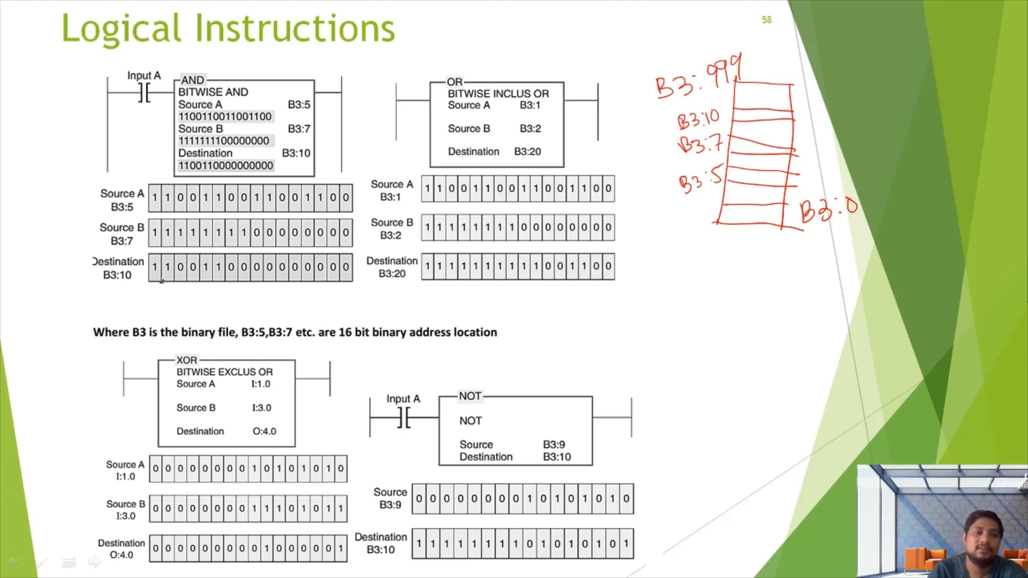
{"action": "mouse_move", "coordinate": [236, 284]}
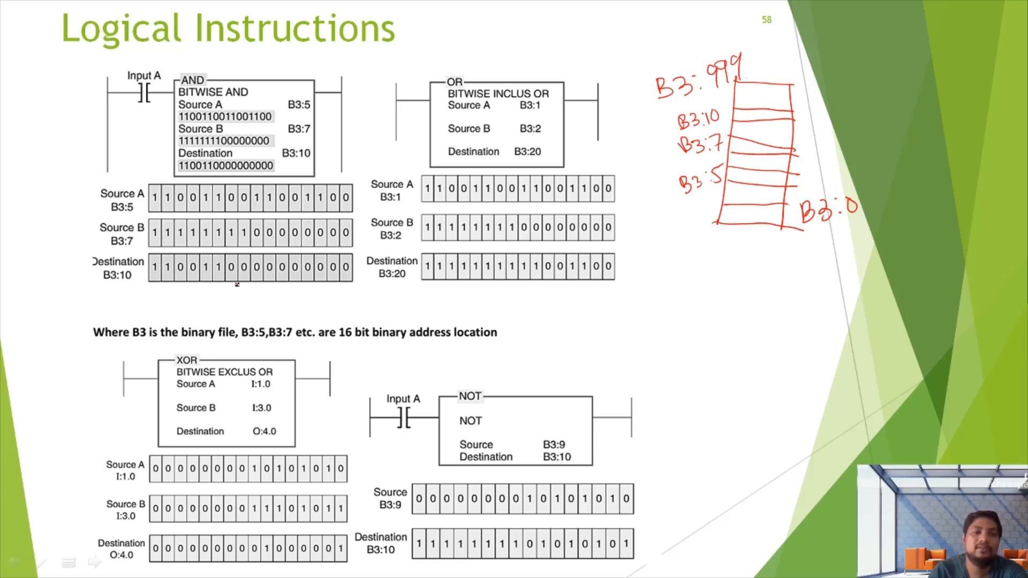
{"action": "mouse_move", "coordinate": [487, 129]}
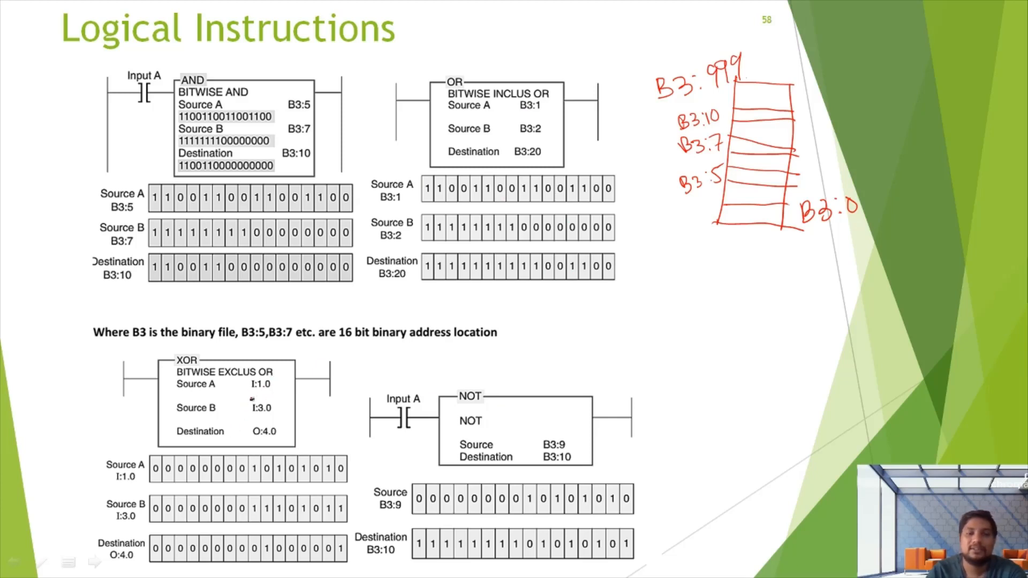
{"action": "mouse_move", "coordinate": [281, 385]}
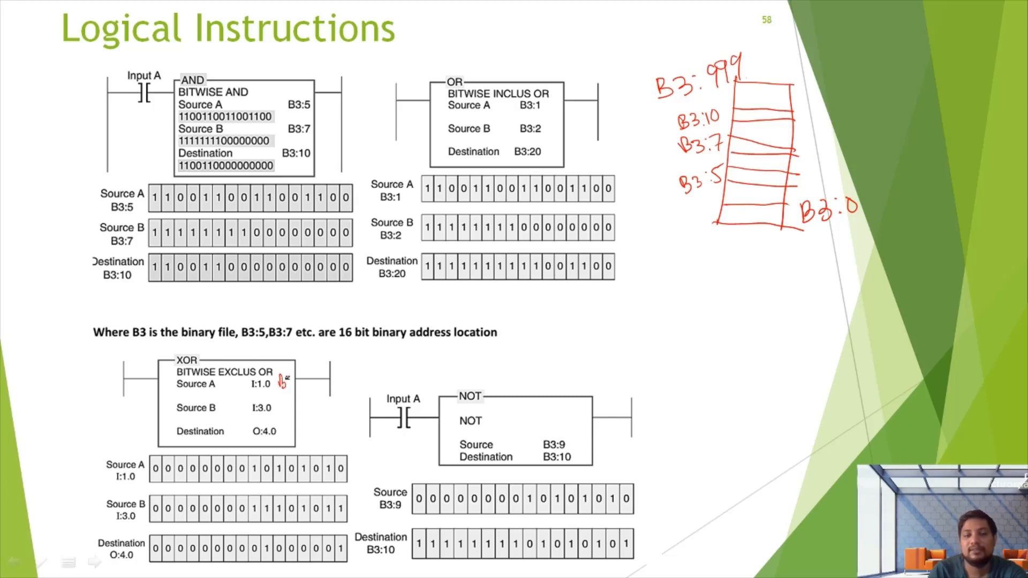
Step: Write a red B3 address beside the XOR block's Source A
{"action": "left_click_drag", "start_coordinate": [282, 377], "coordinate": [288, 410]}
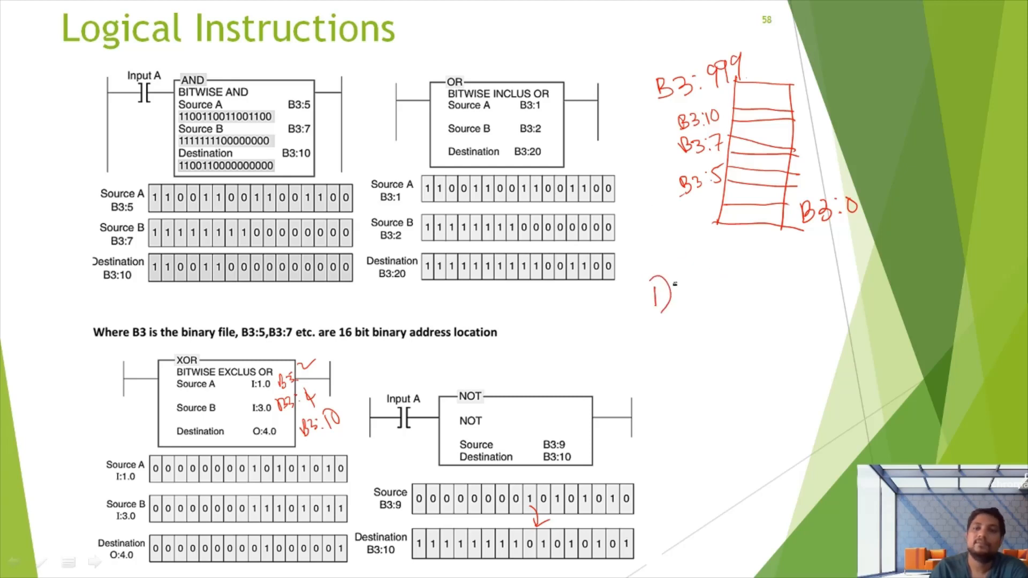
Step: Write item 1) Bit level with XIC/XIO examples and an output coil symbol
{"action": "type", "text": "Bit level => -| |-, -|/|-, -("}
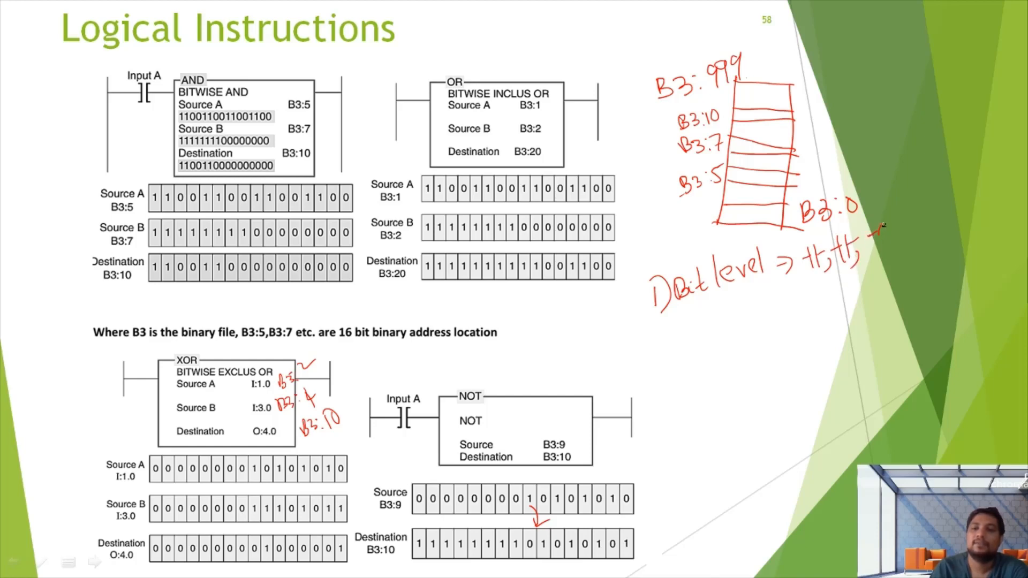
{"action": "left_click_drag", "start_coordinate": [871, 229], "coordinate": [911, 236]}
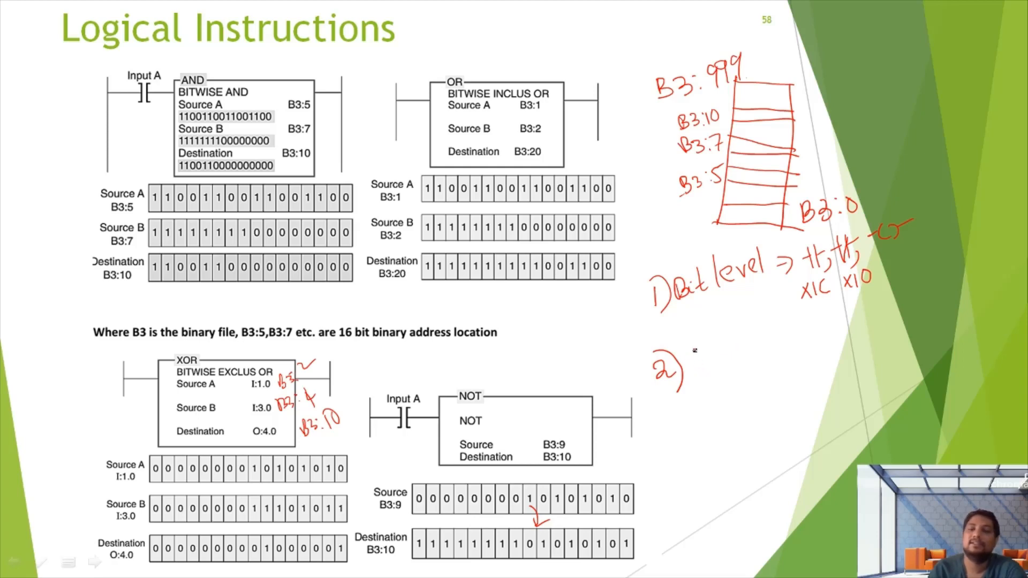
Step: Add 2) Data transfer with MOV, MVM and begin 3) Math in red ink
{"action": "type", "text": "Data trnsfr"}
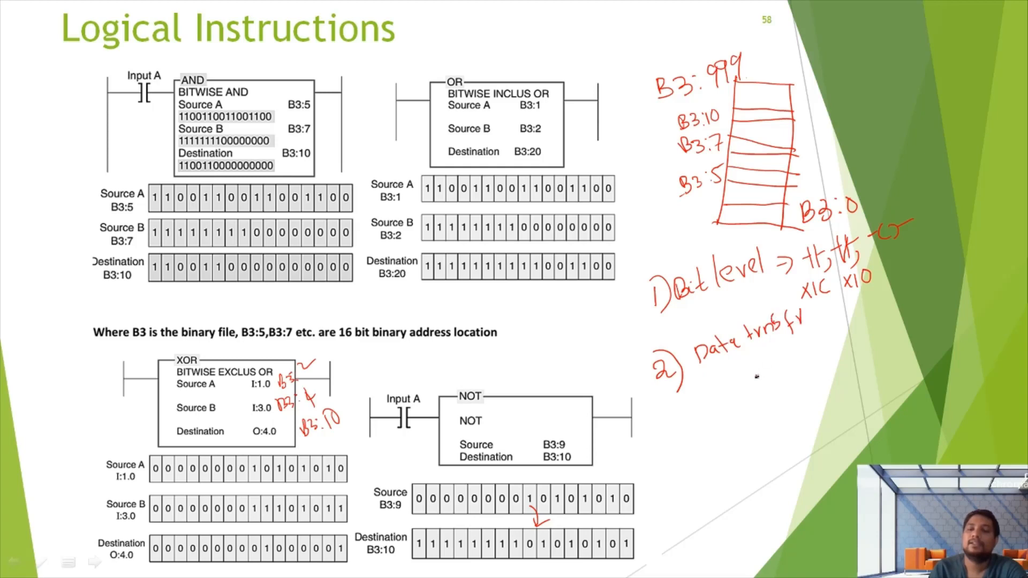
{"action": "mouse_move", "coordinate": [756, 400]}
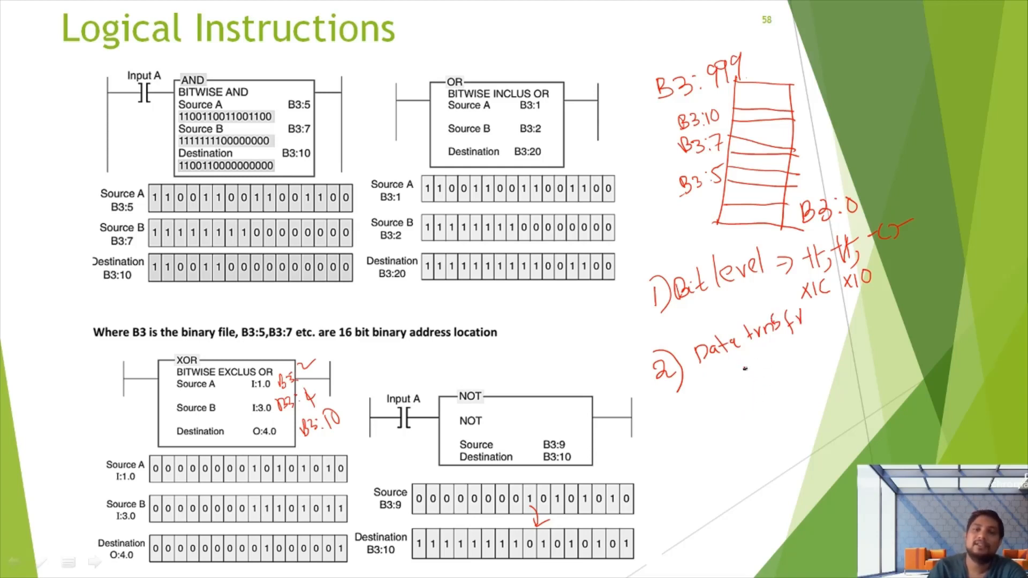
{"action": "type", "text": "MOV,MV"}
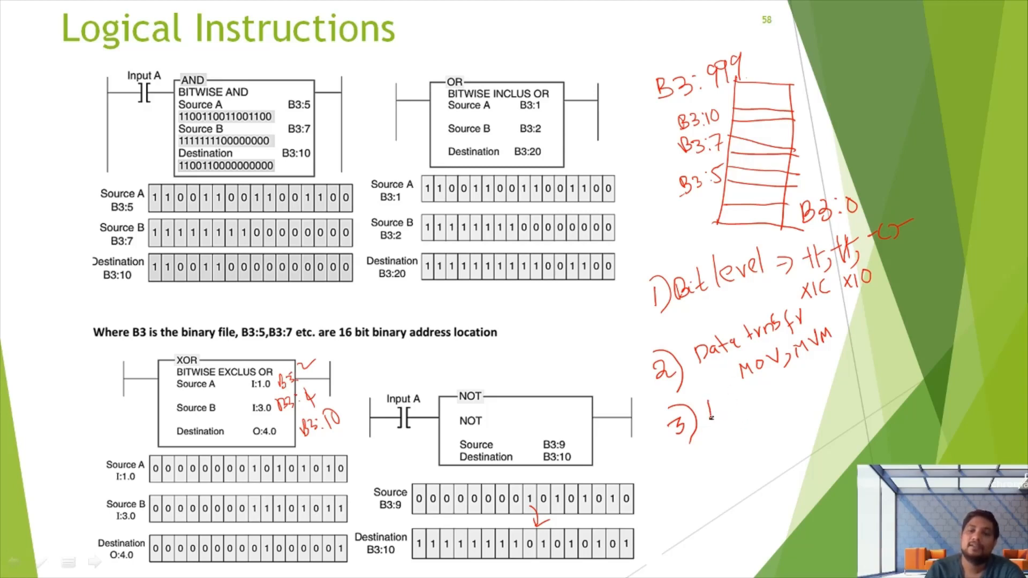
{"action": "type", "text": "Math - add, sub, mul, divis"}
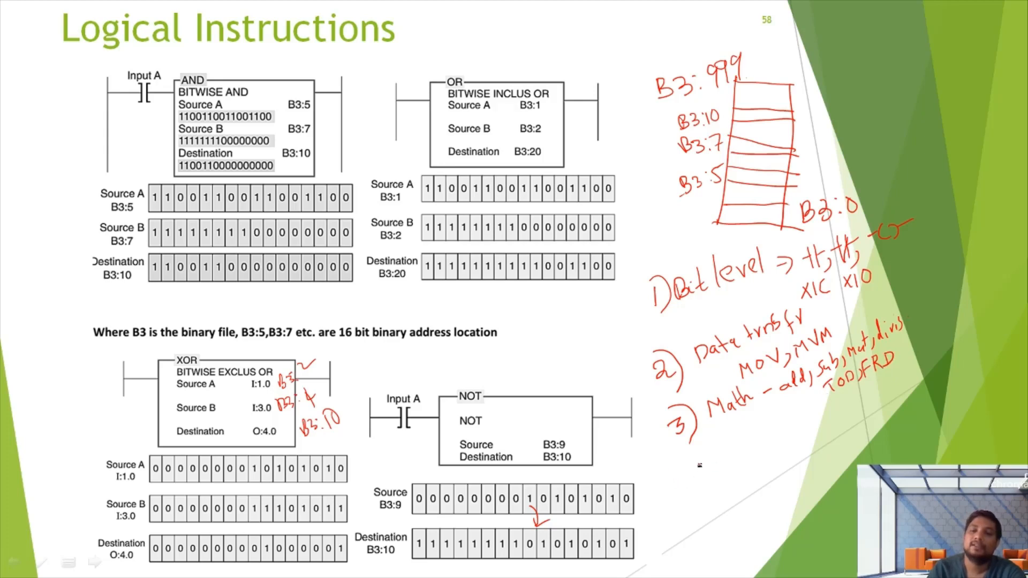
Step: Write 4) Comparison with its operator symbols in red ink
{"action": "type", "text": "4) Co"}
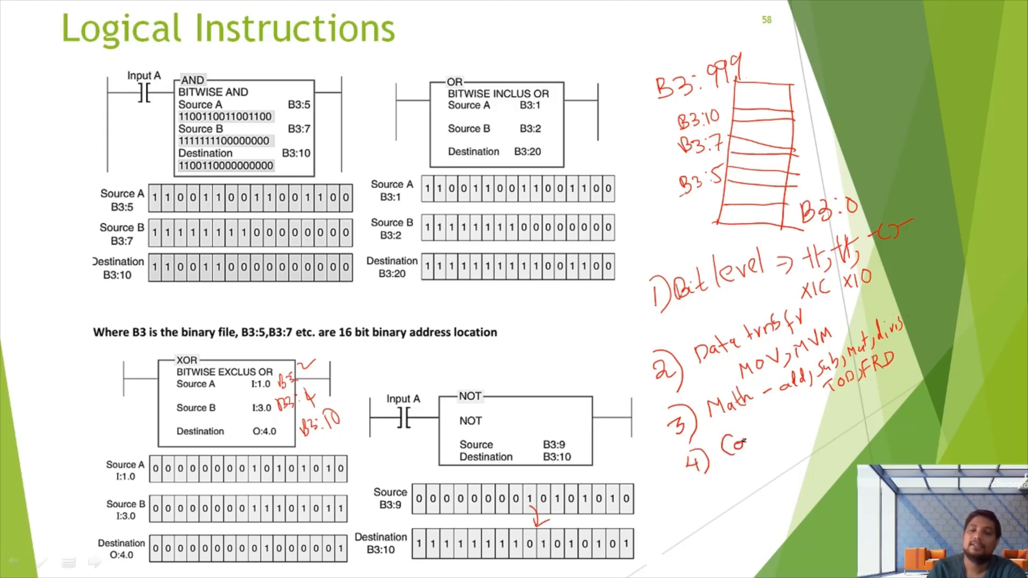
{"action": "type", "text": "Compare"}
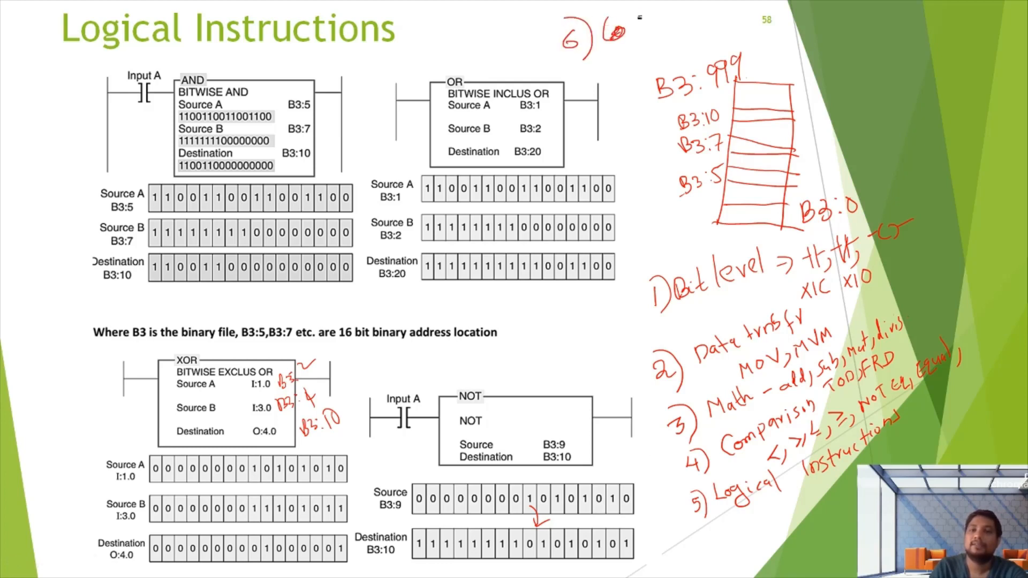
Step: Write 6) Timer: TON, TOFF, RTO and 7) Counter: up, down at the top
{"action": "type", "text": "Time"}
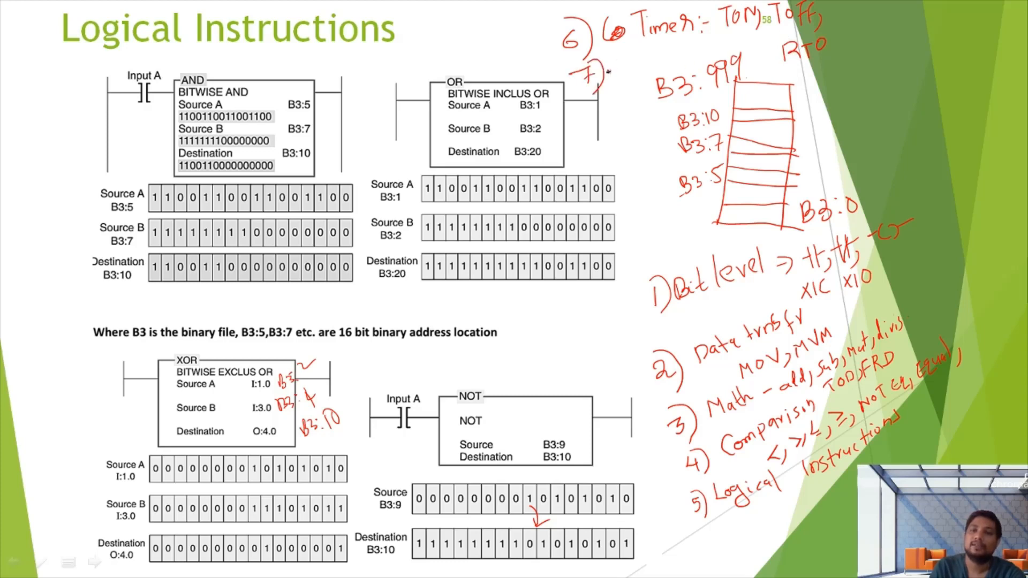
{"action": "type", "text": "Coun"}
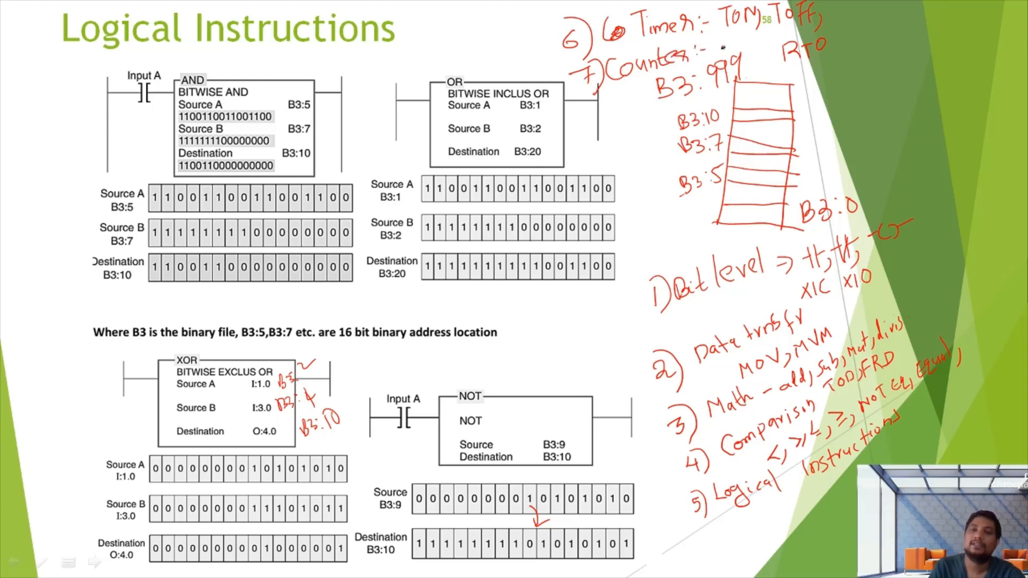
{"action": "type", "text": "up, do"}
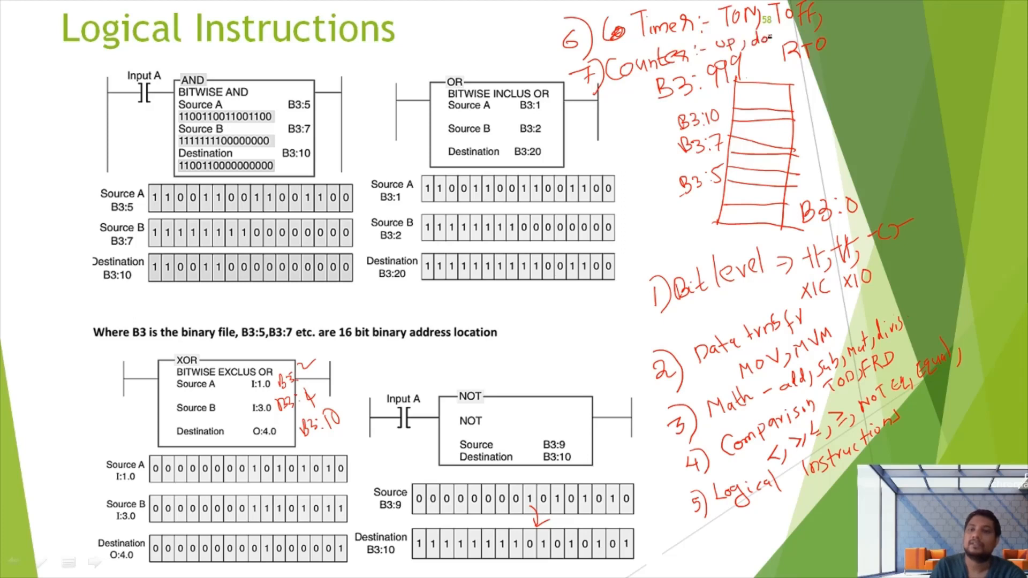